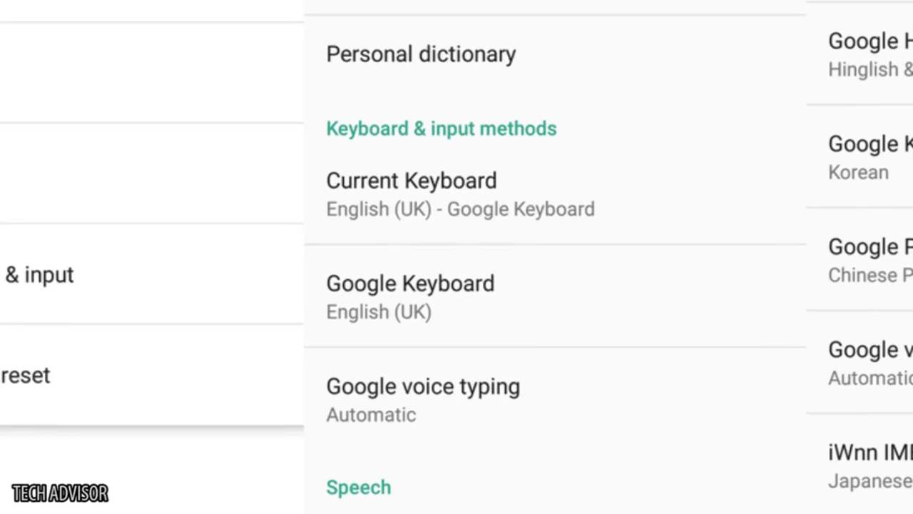
scroll(down, 3)
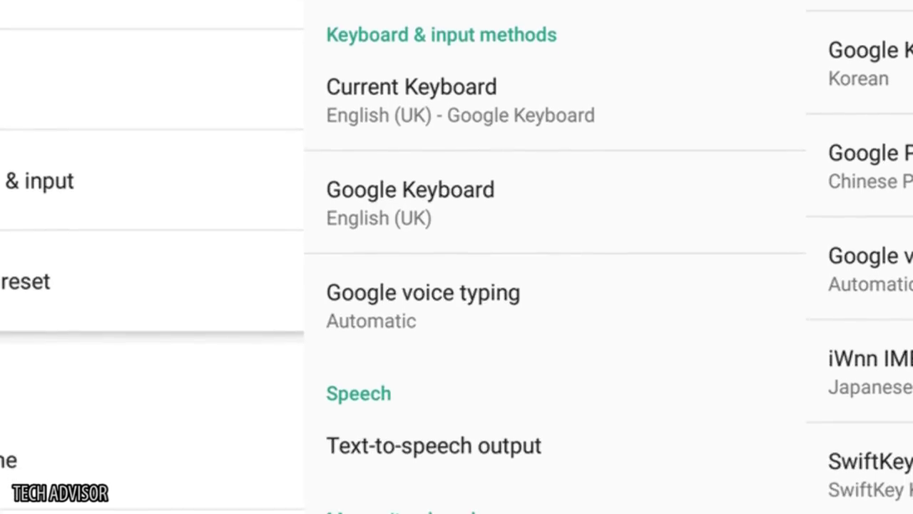